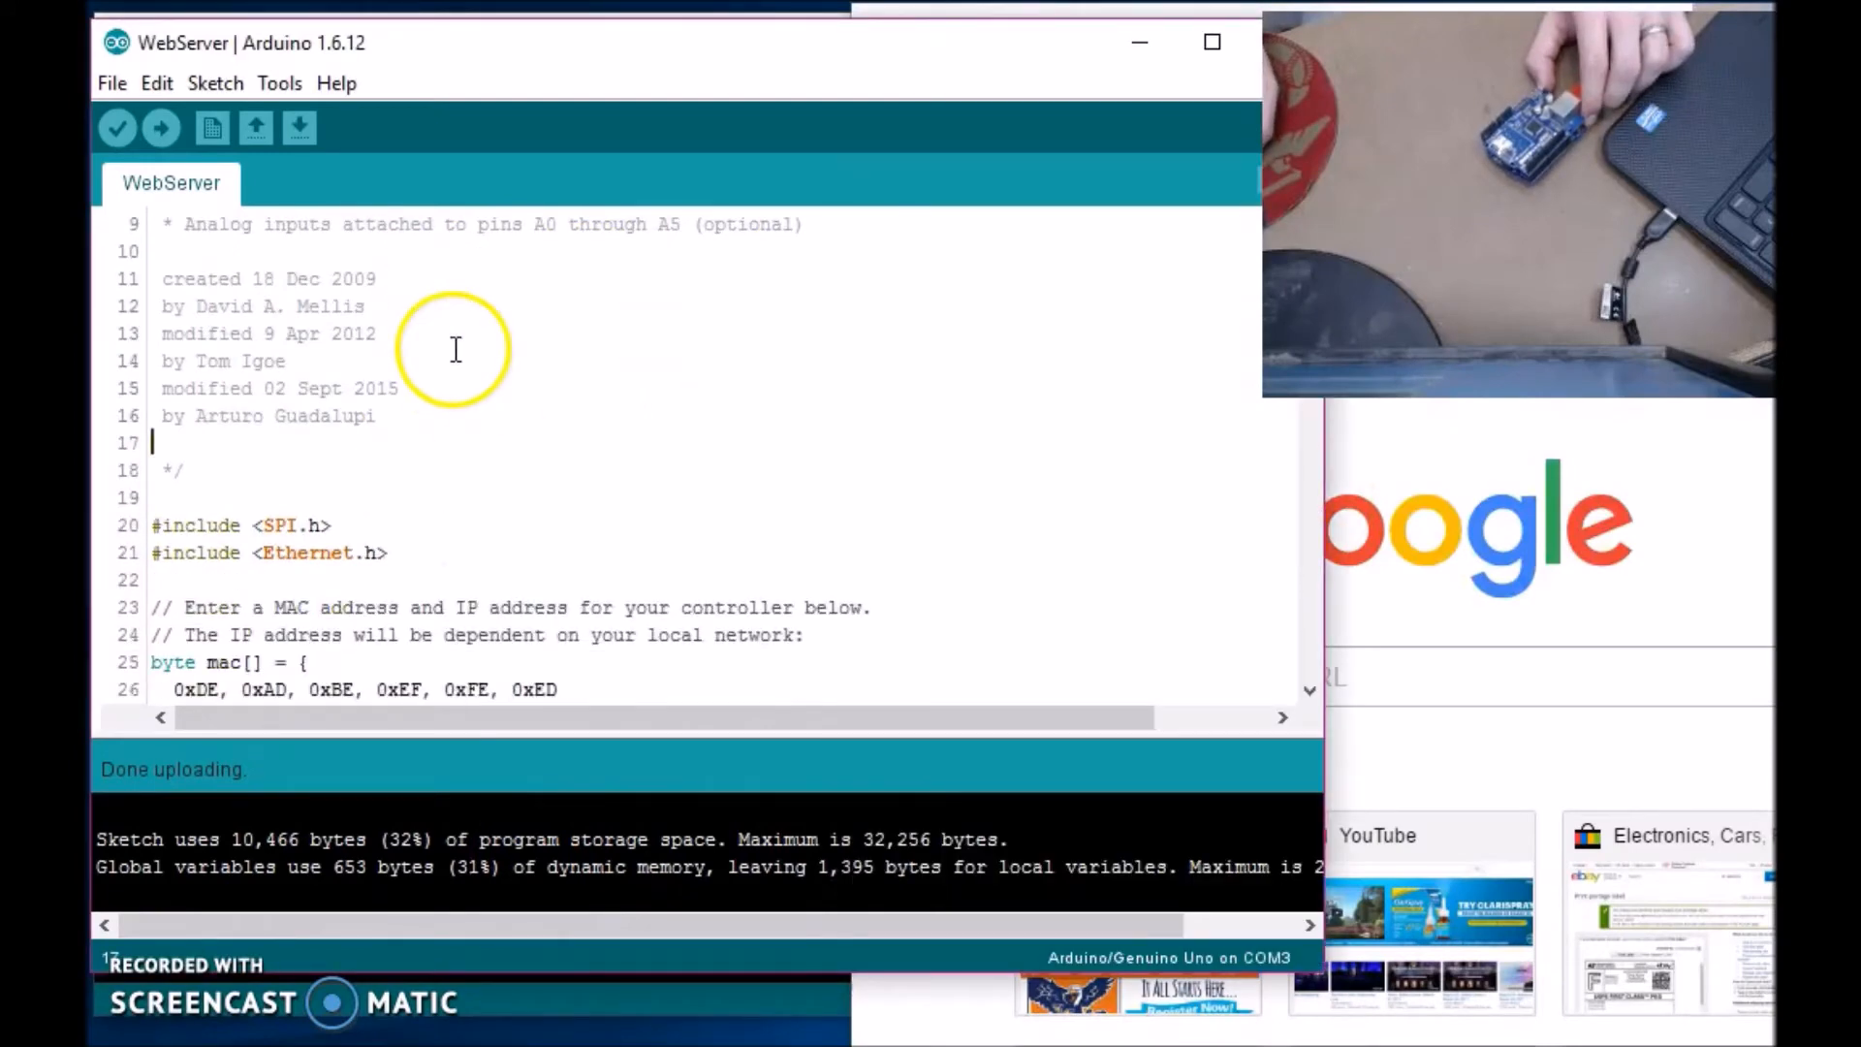
- Browse the built-in Ethernet example sketches, then return to the sketch
{"action": "scroll", "scroll_direction": "down", "scroll_amount": 3}
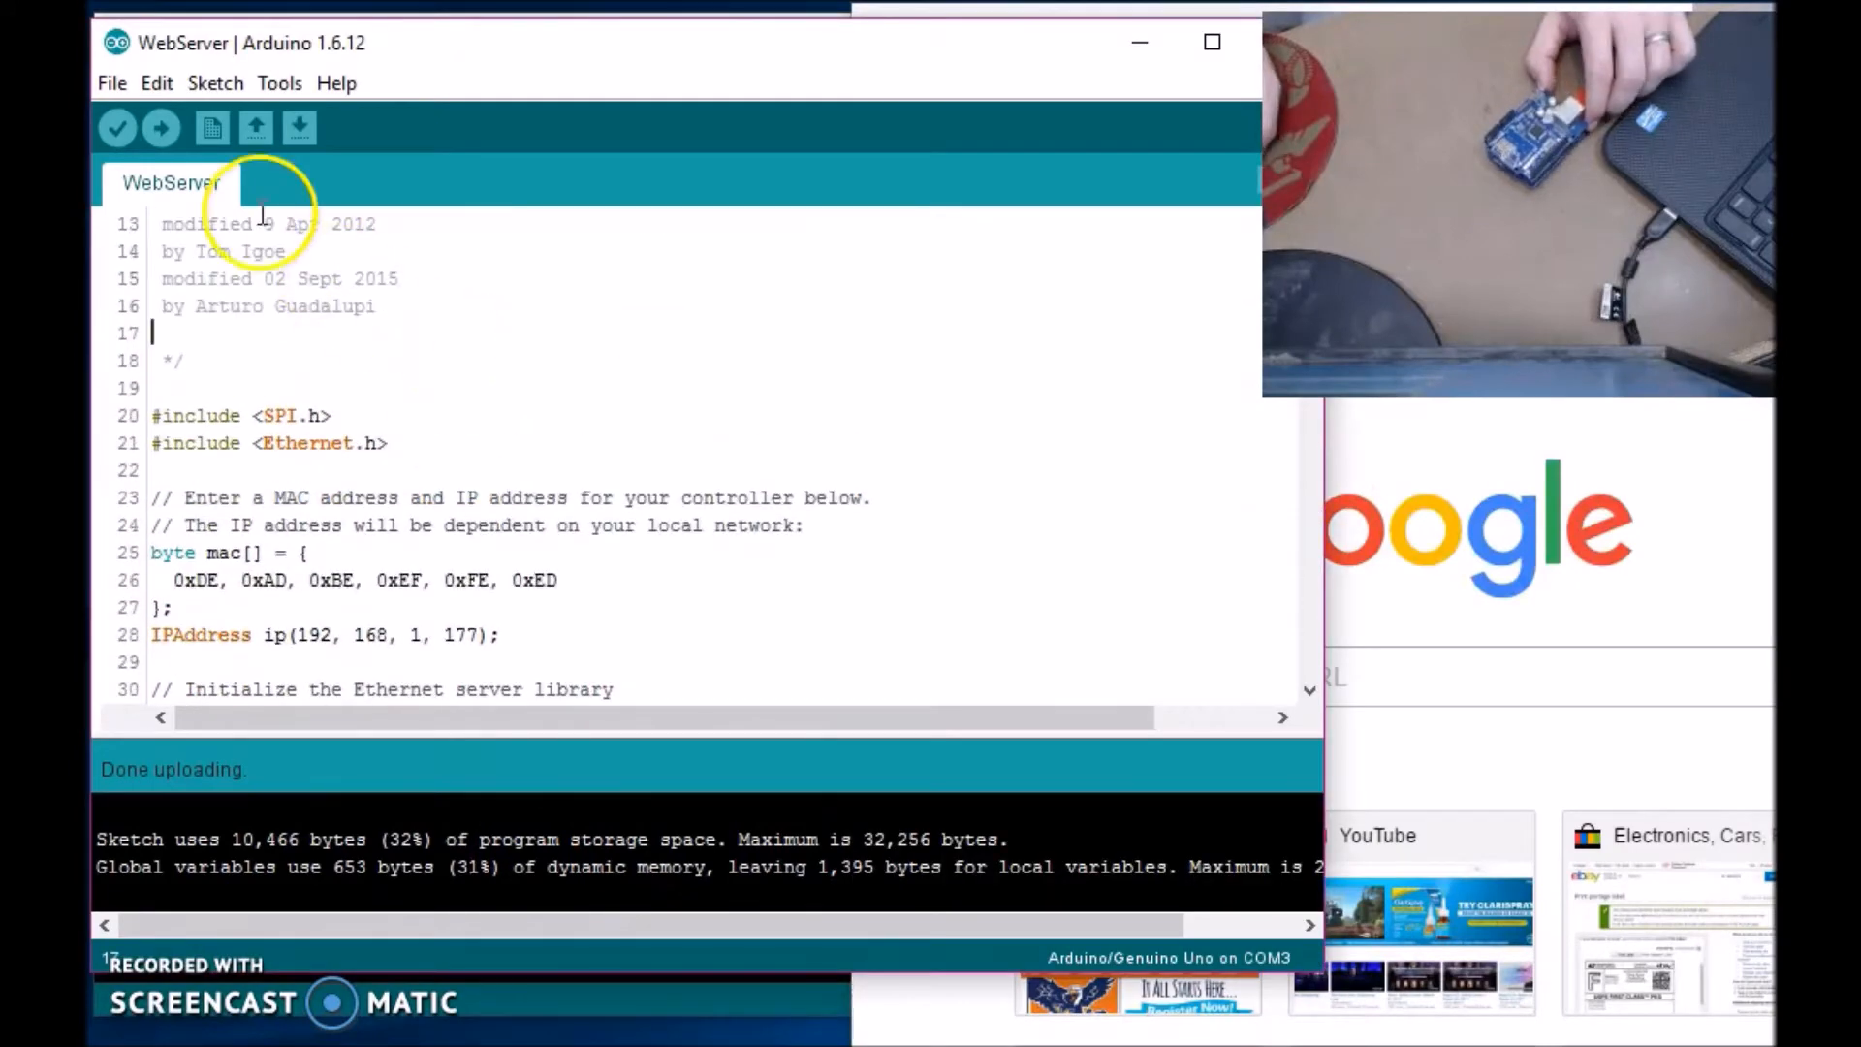
{"action": "left_click", "coordinate": [110, 82]}
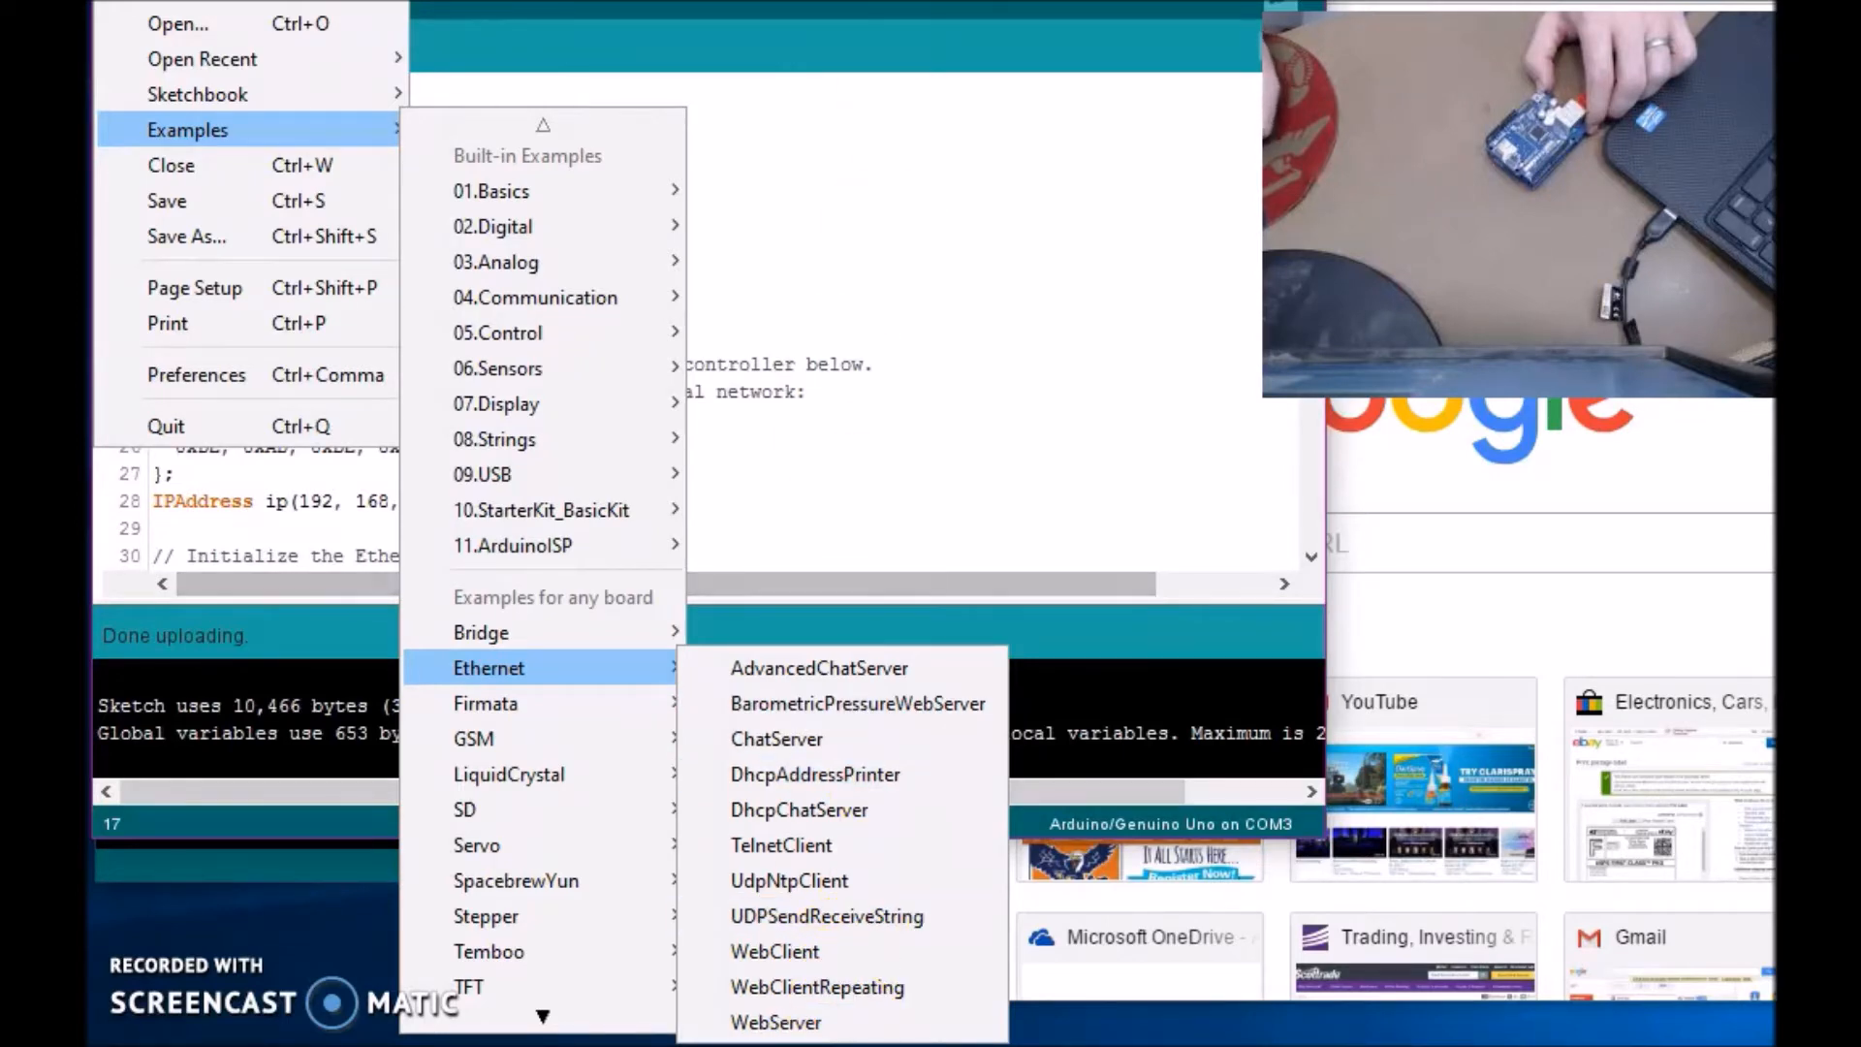
{"action": "left_click", "coordinate": [775, 1022]}
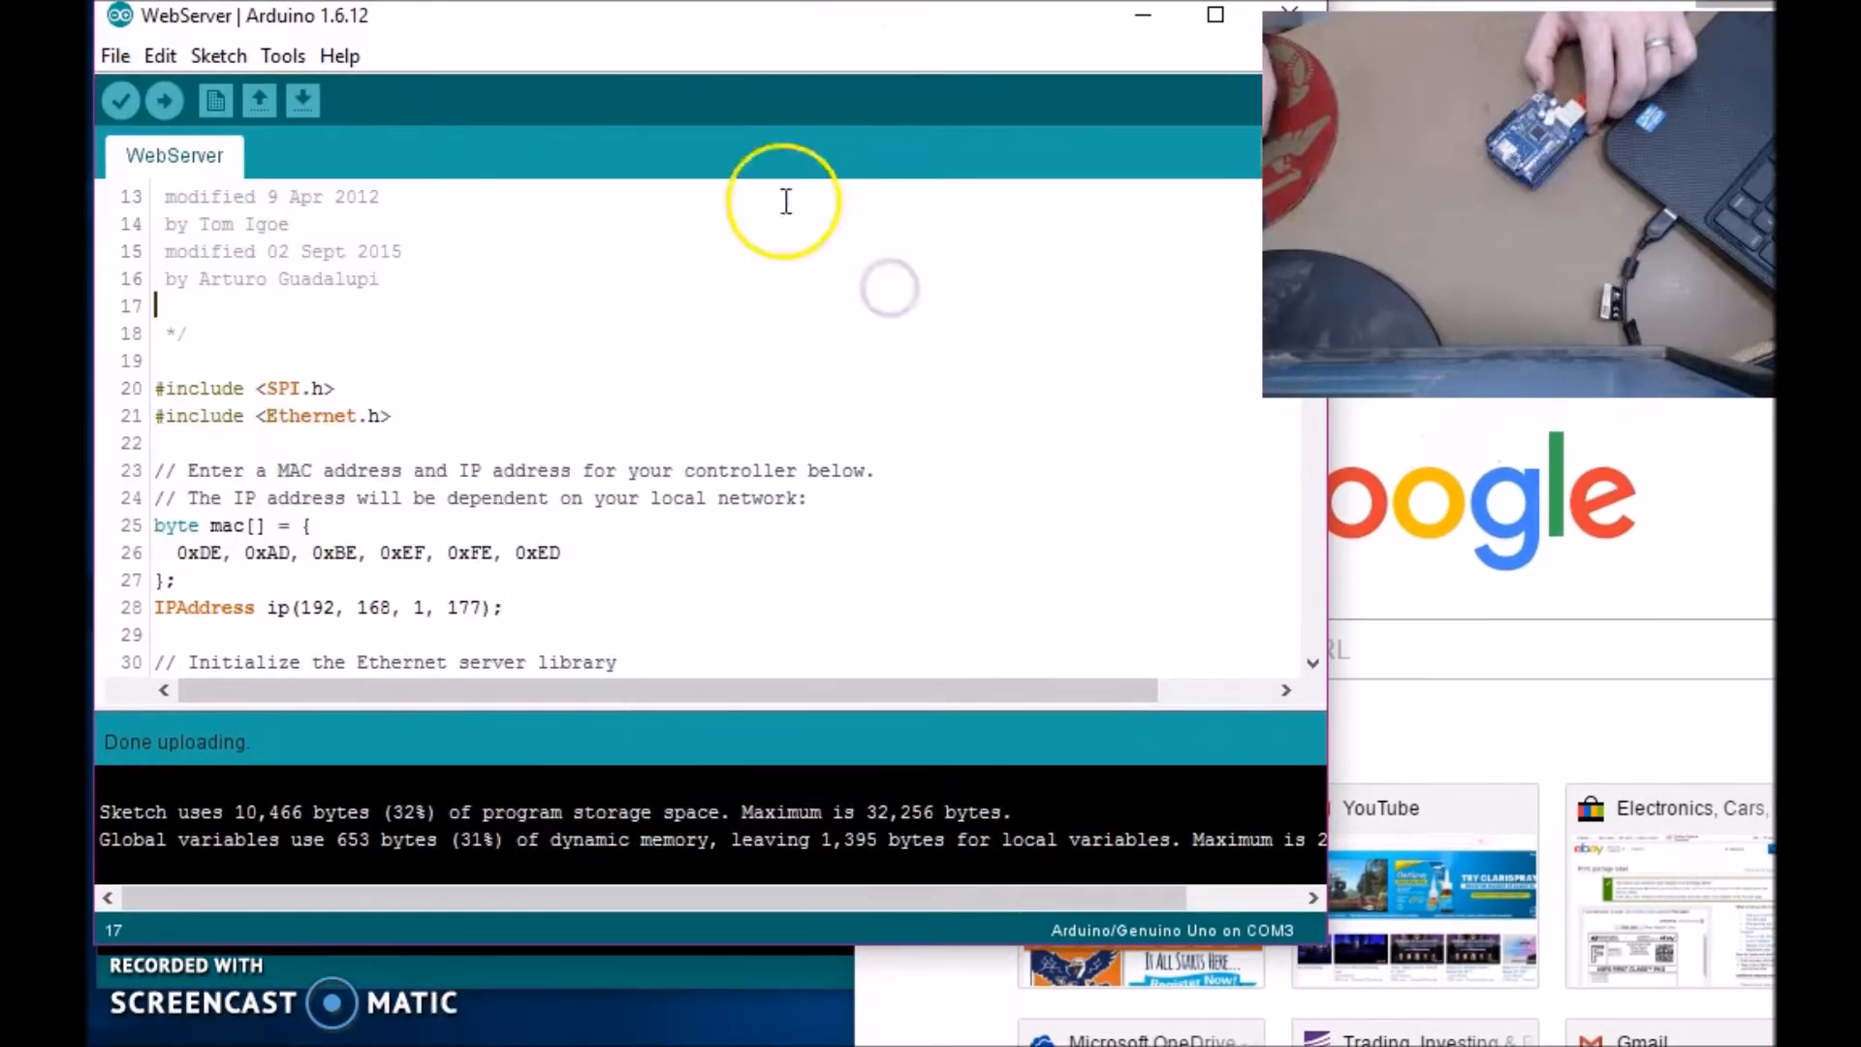
- Review the sketch code, then enter '192.168.1.18' in Chrome's new-tab address bar
{"action": "scroll", "scroll_direction": "down", "scroll_amount": 3}
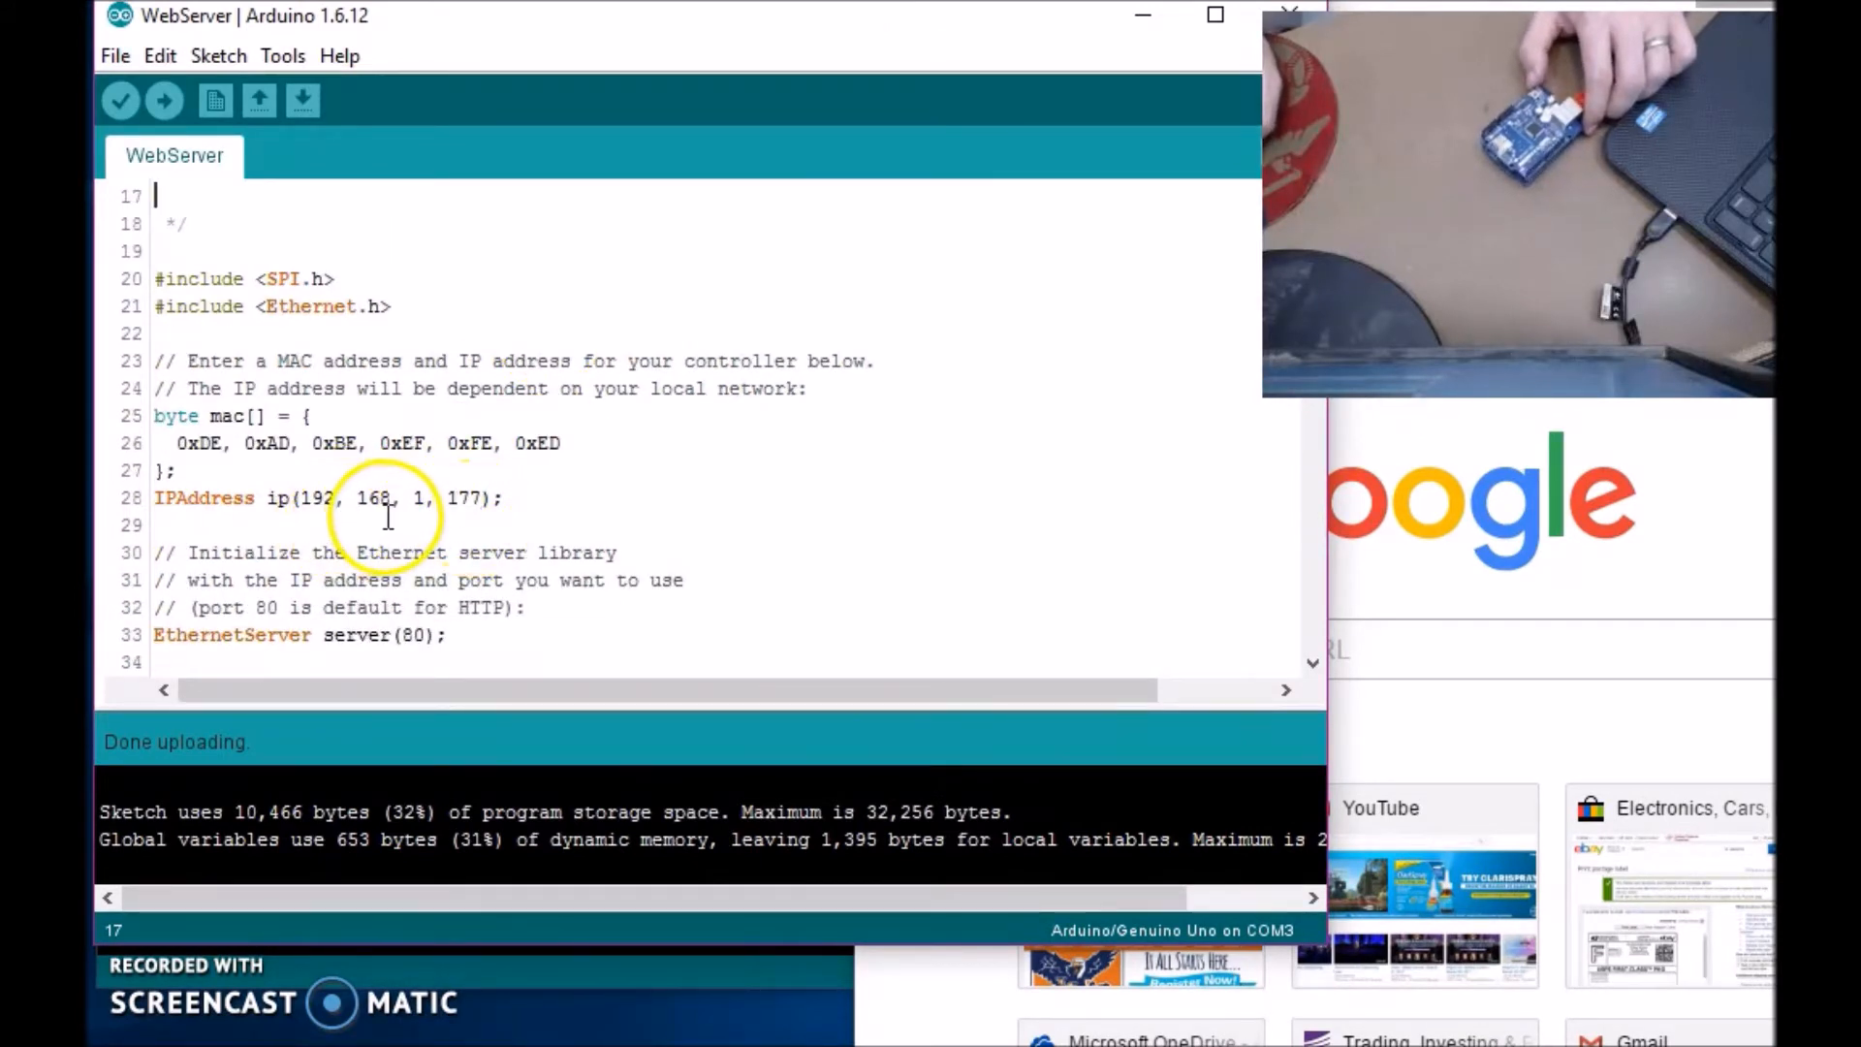
{"action": "scroll", "scroll_direction": "down", "scroll_amount": 3}
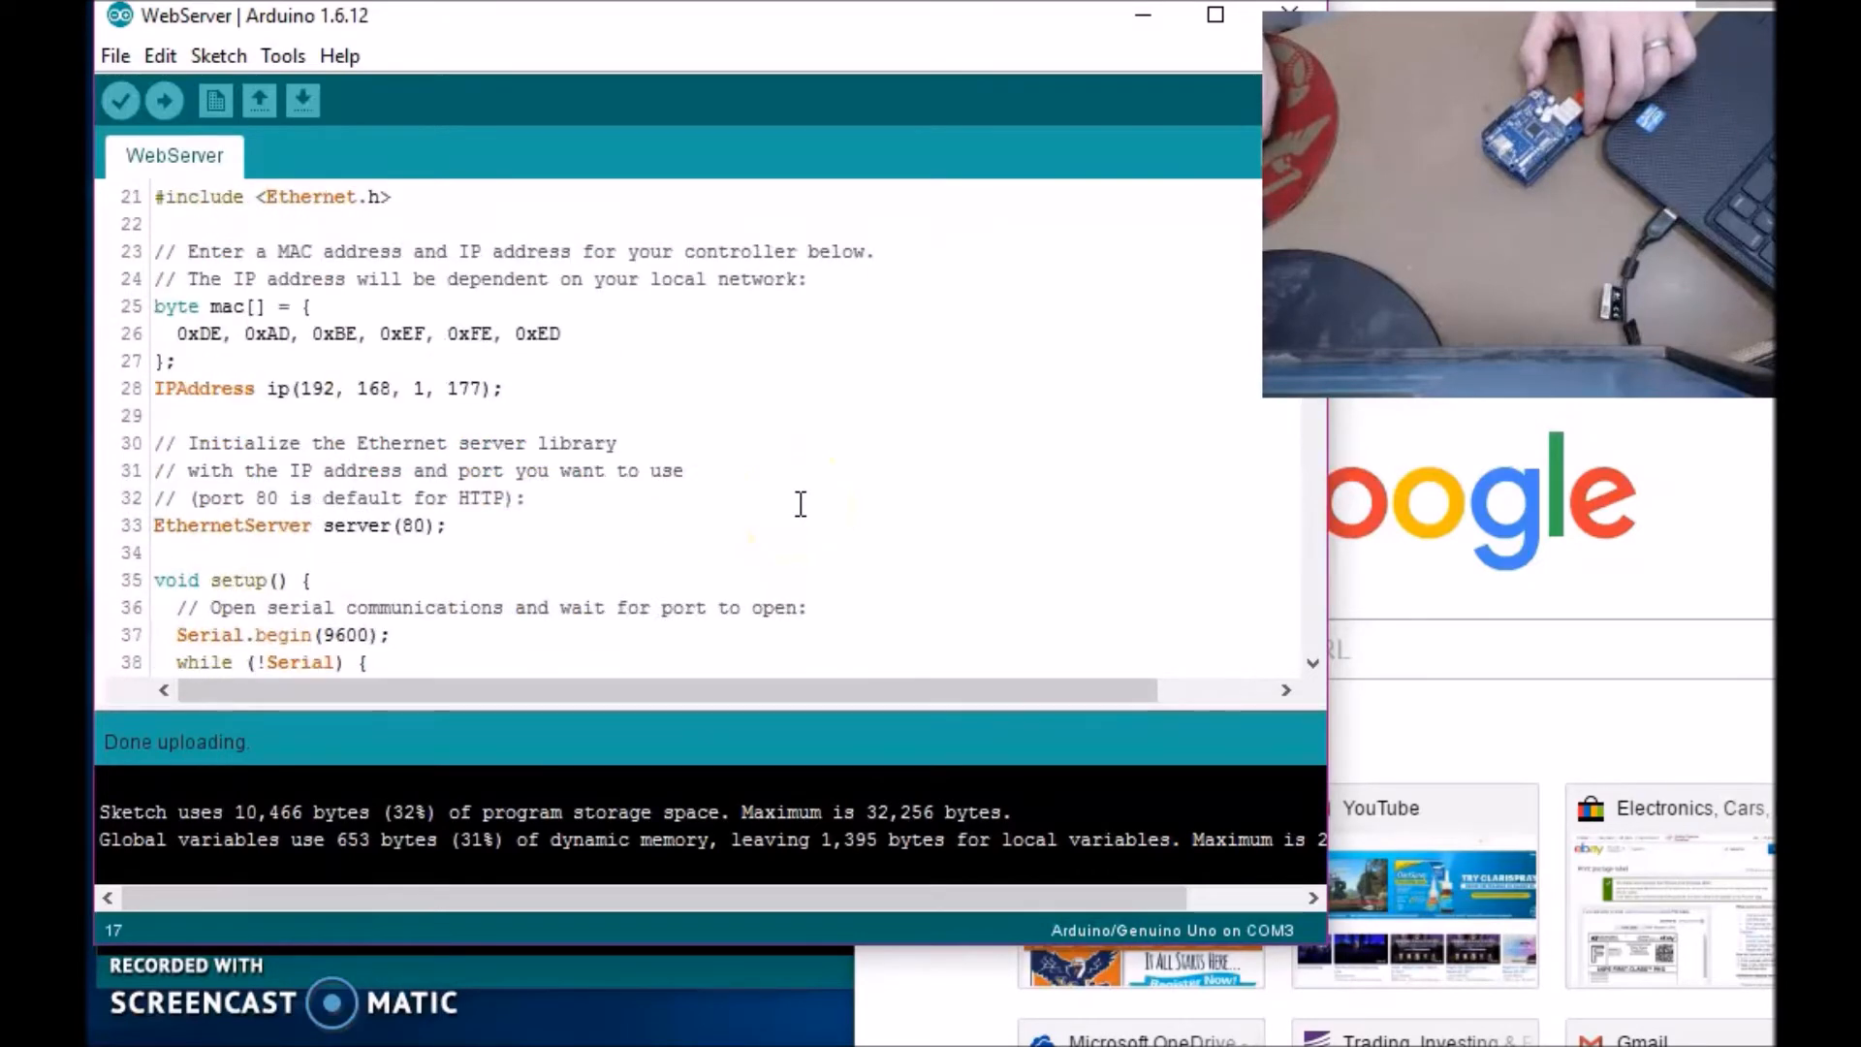
{"action": "scroll", "scroll_direction": "up", "scroll_amount": 3}
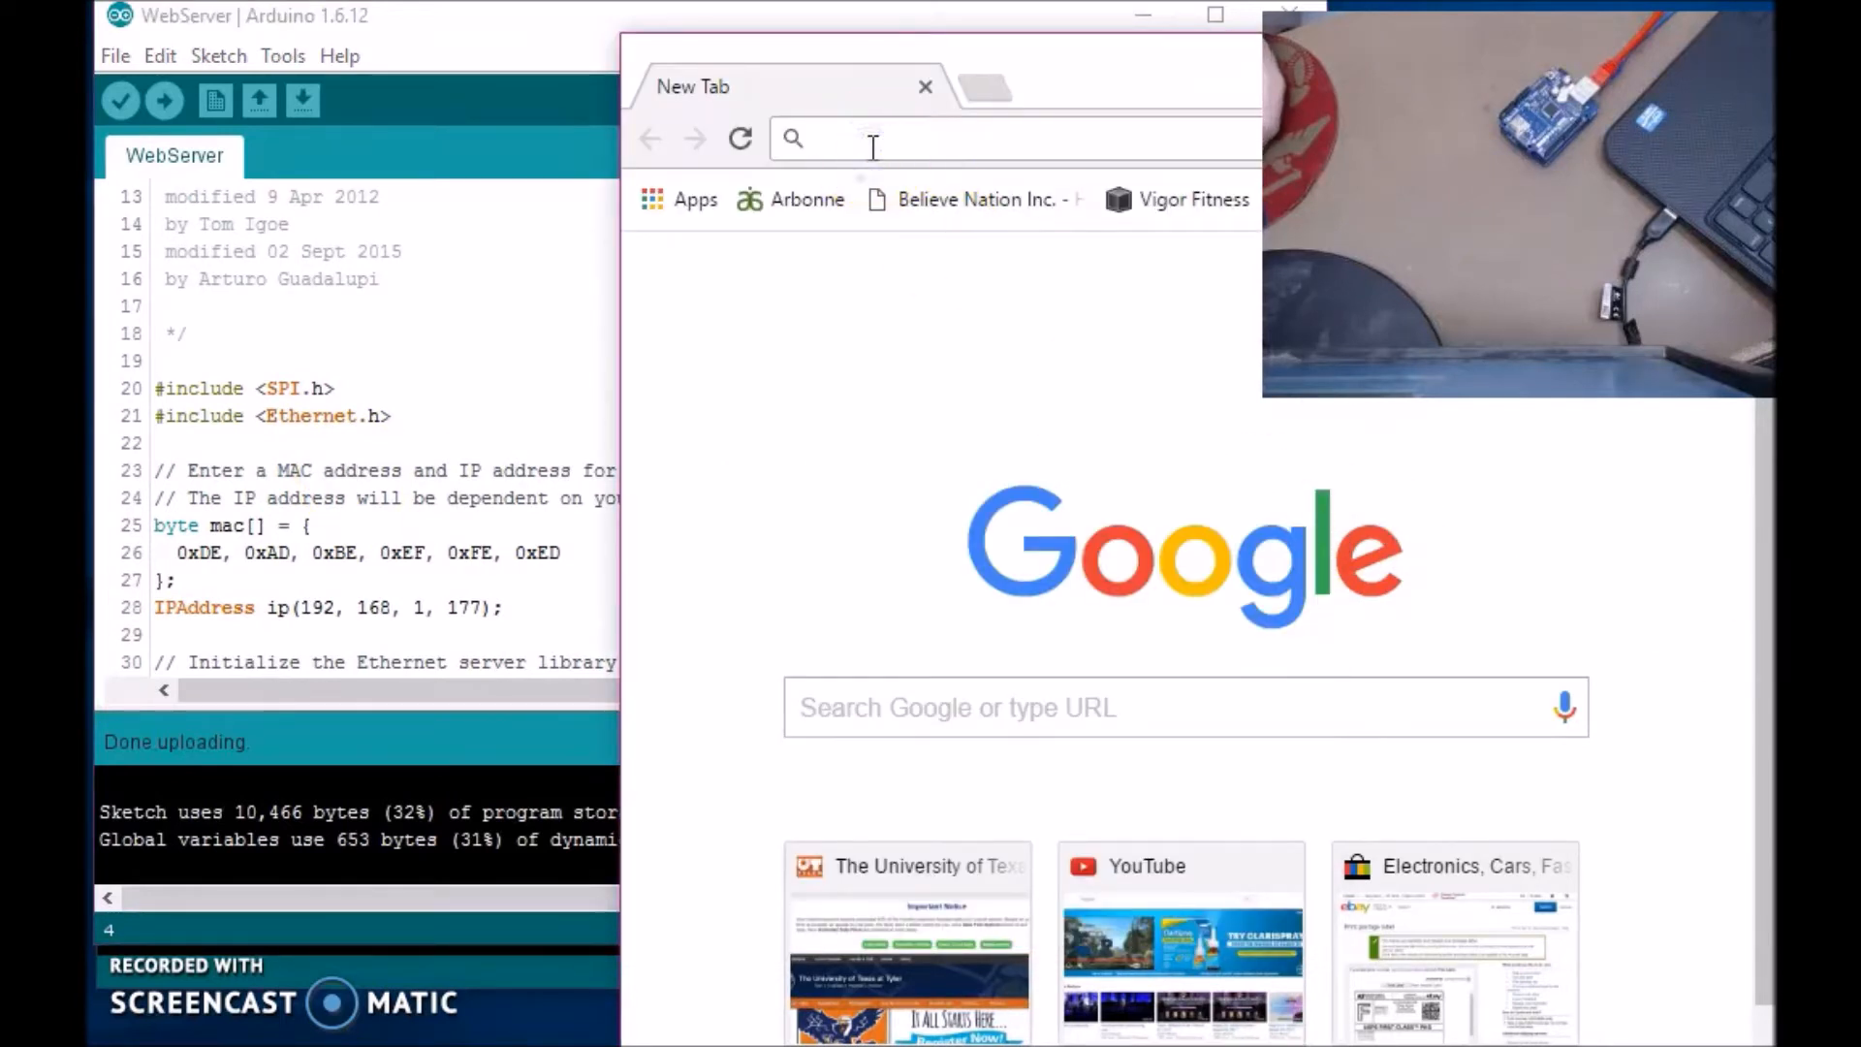
{"action": "type", "text": "192.168.1.1"}
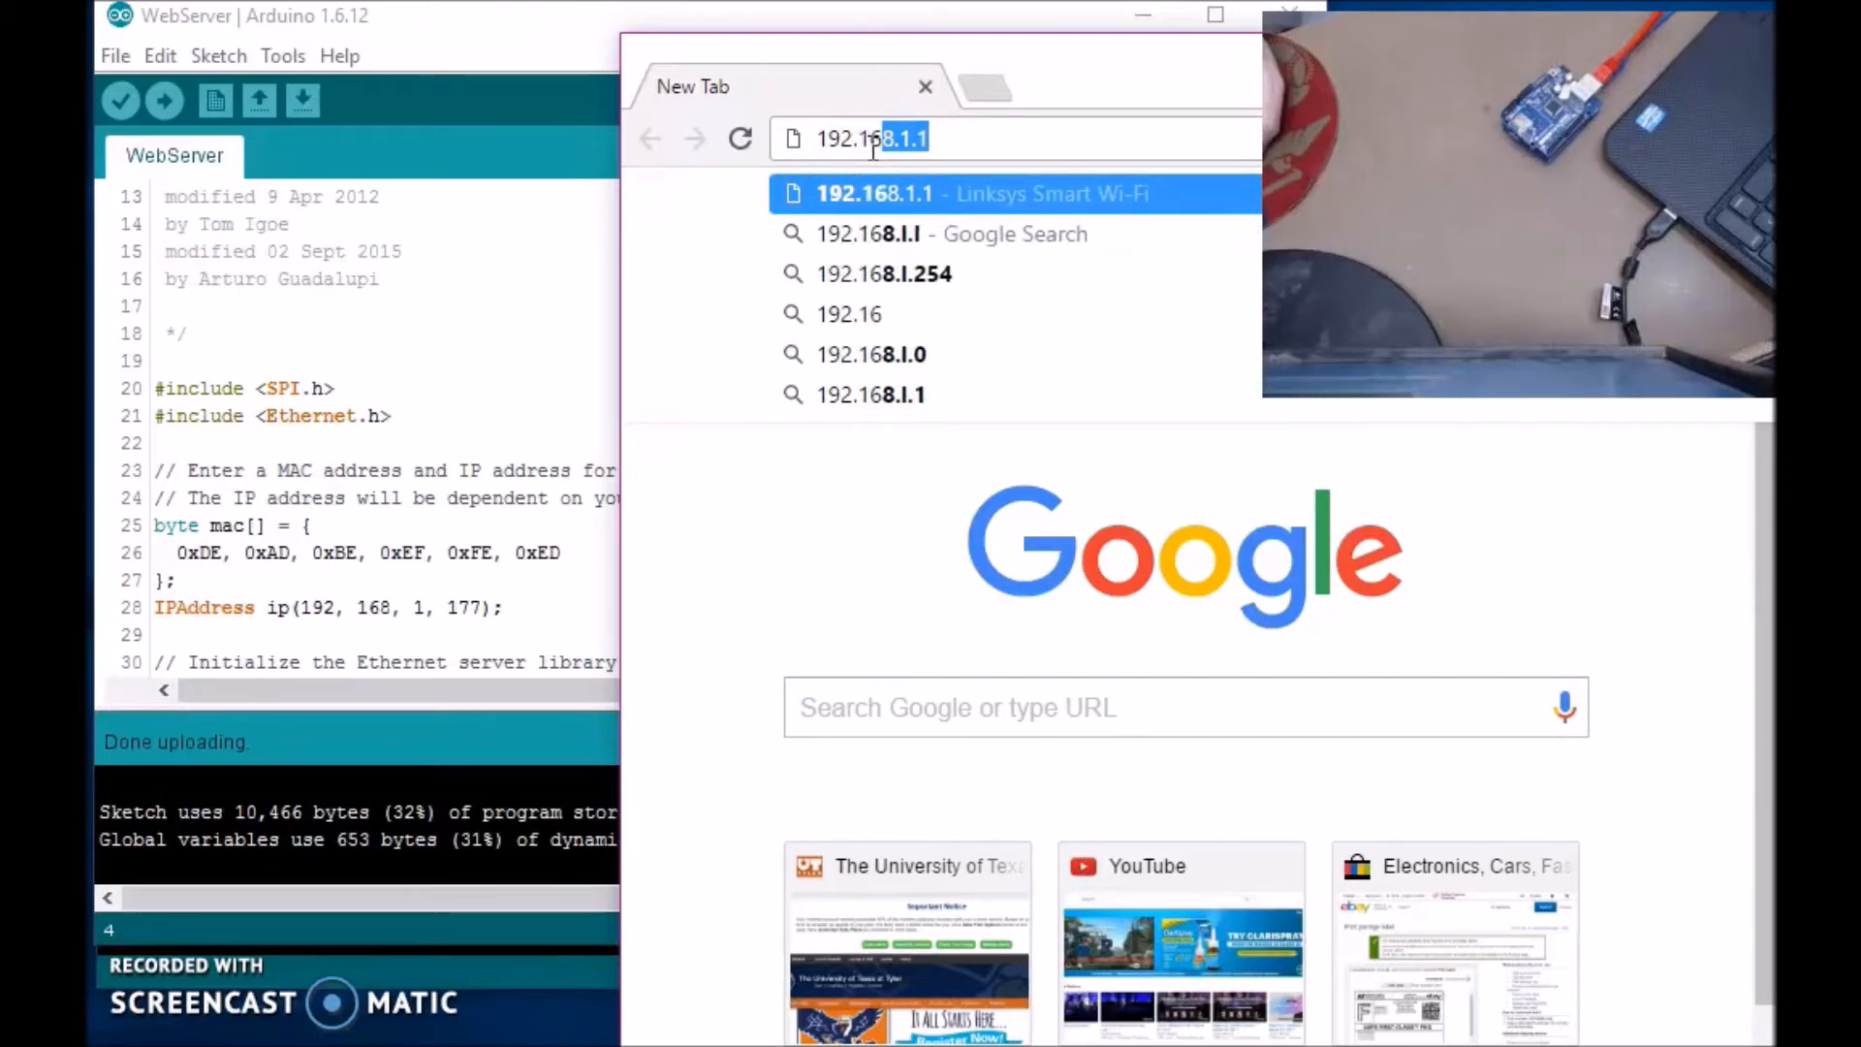
{"action": "type", "text": "8"}
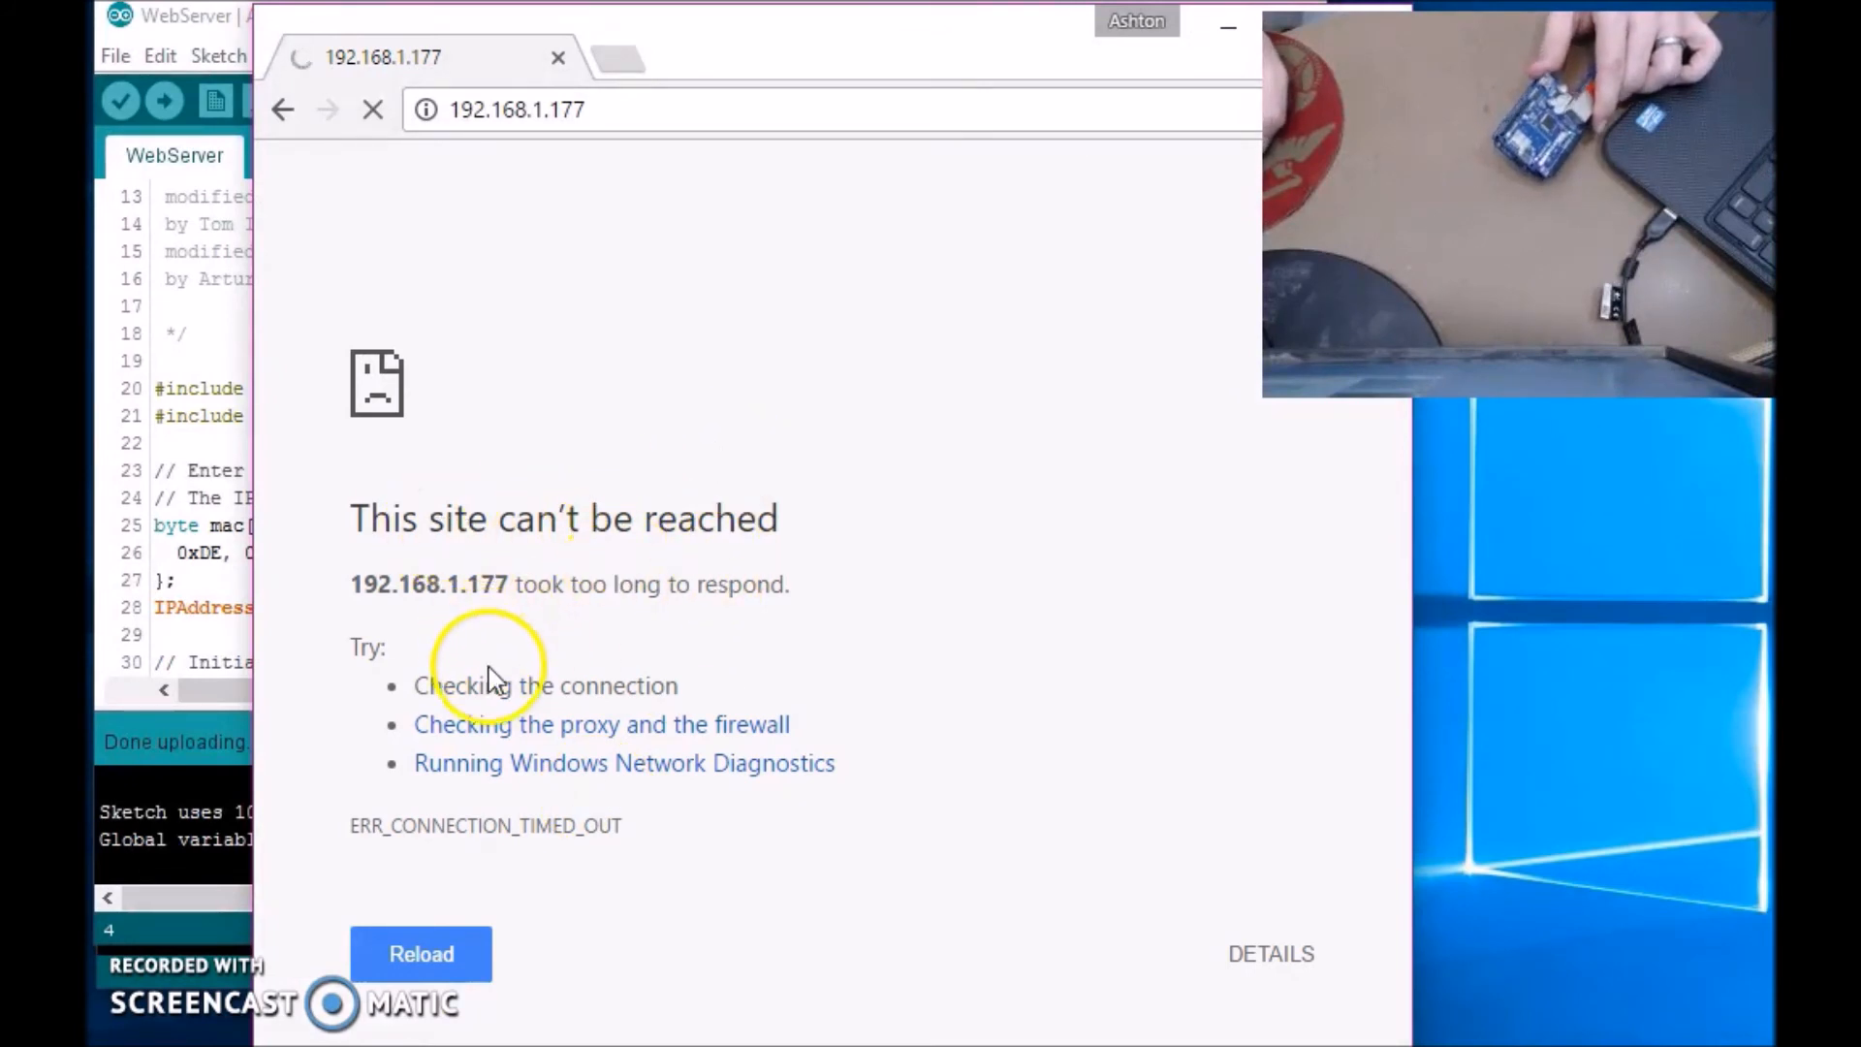
{"action": "mouse_move", "coordinate": [564, 755]}
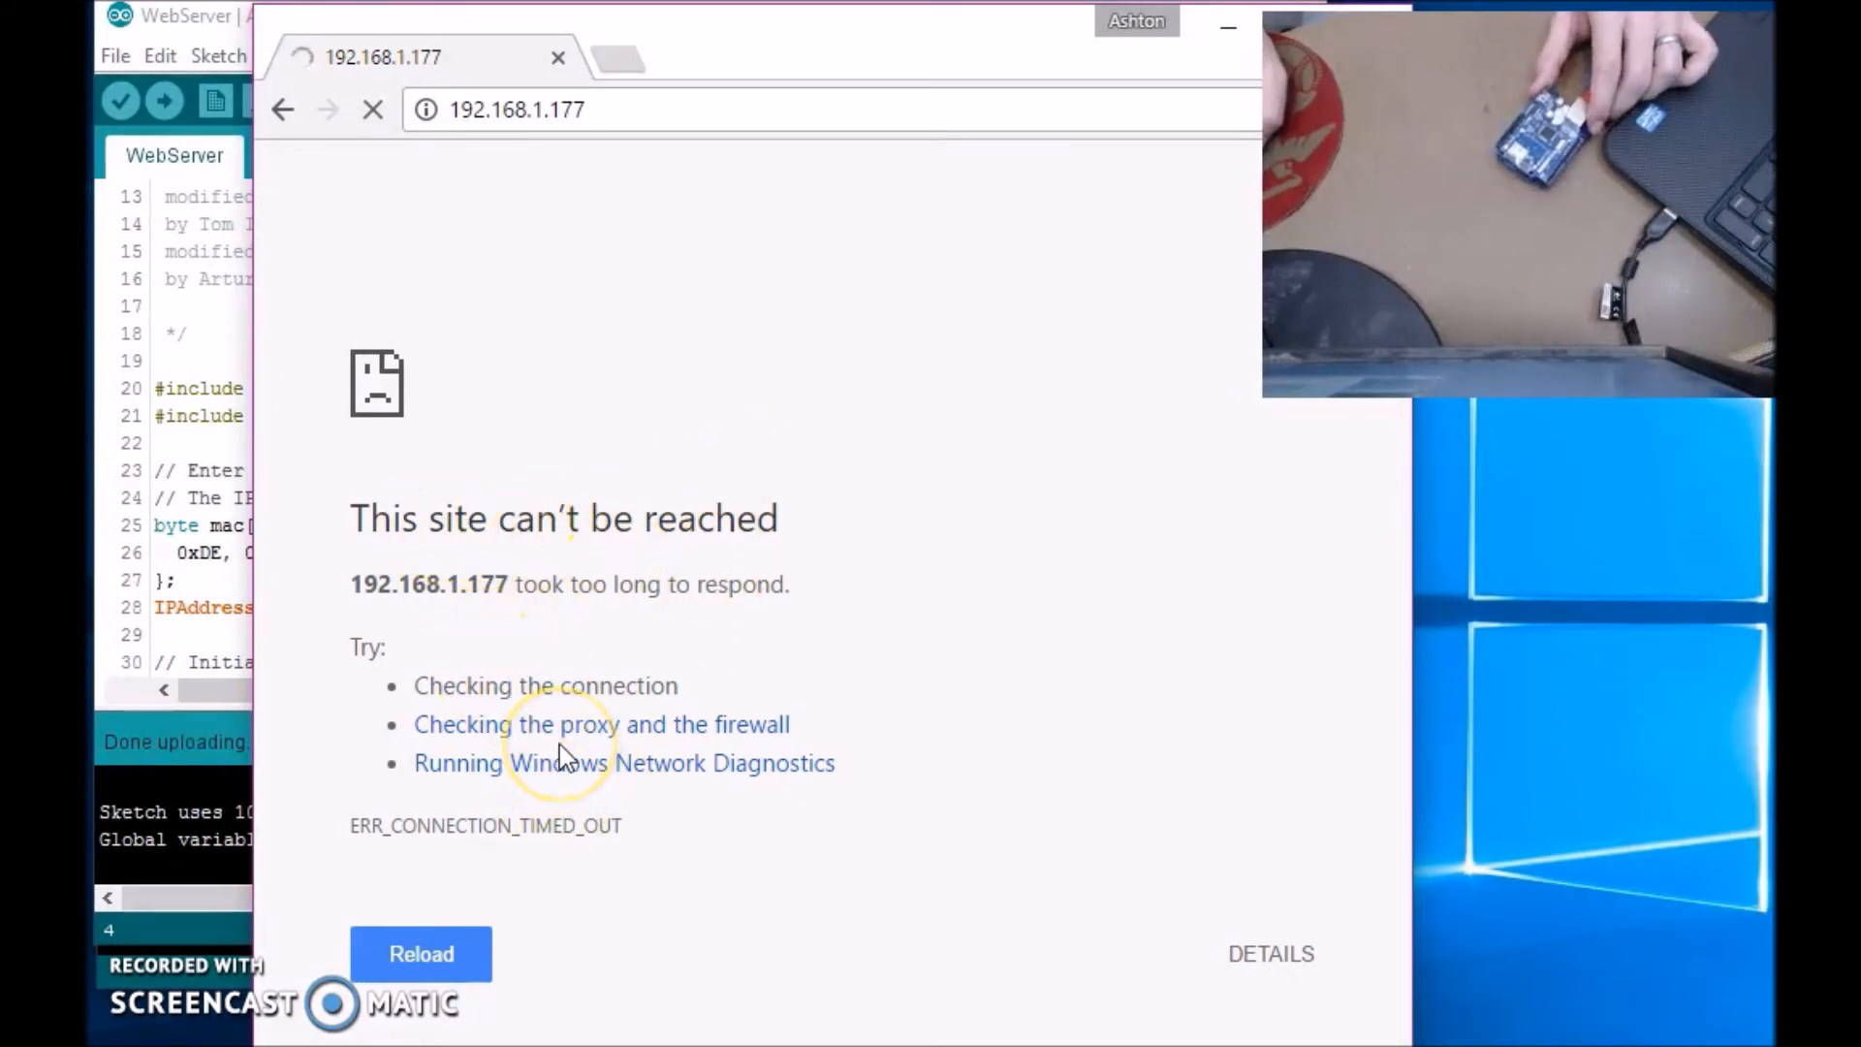